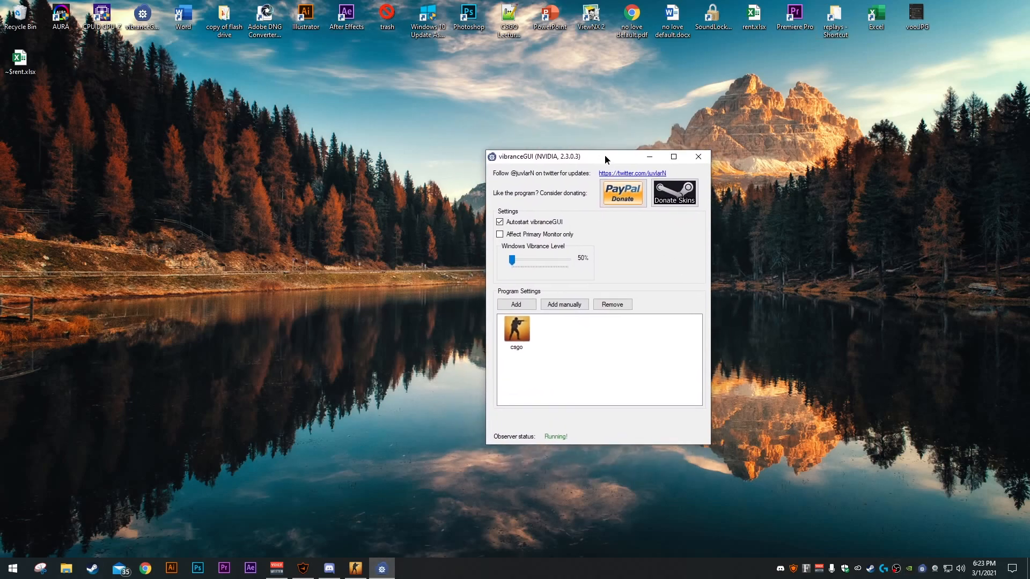
mouse_move(656, 256)
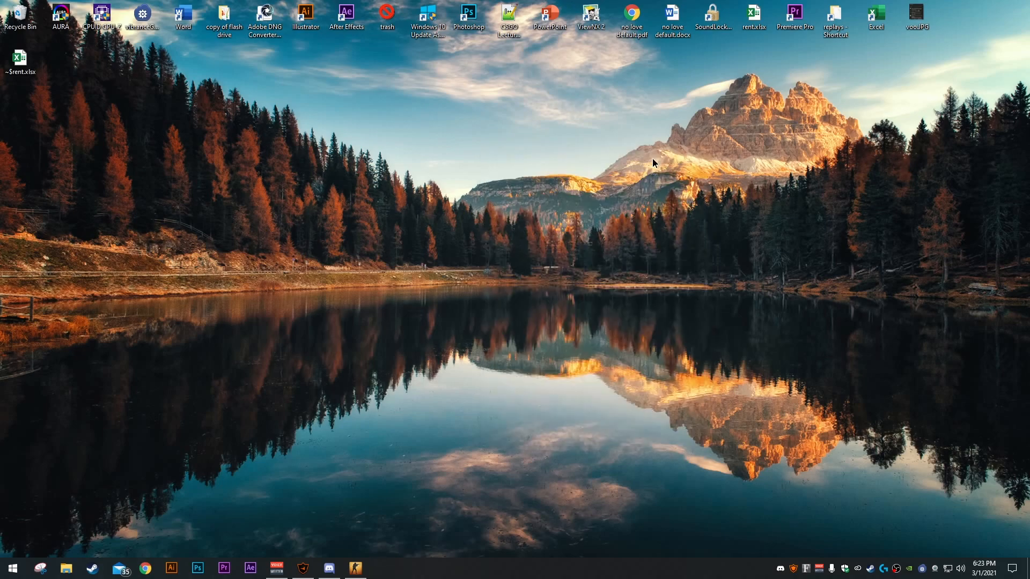
key("alt+z")
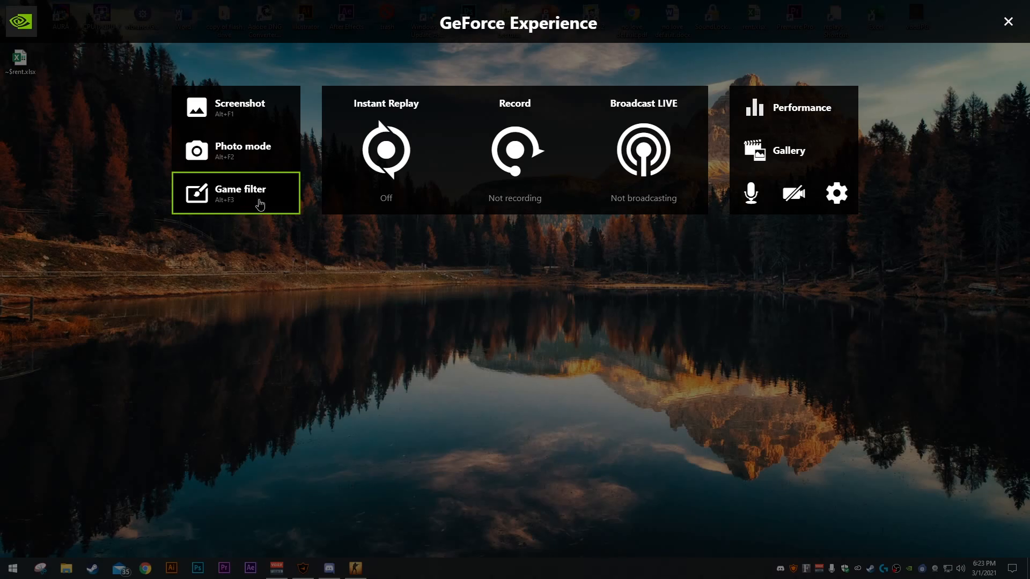
left_click(793, 107)
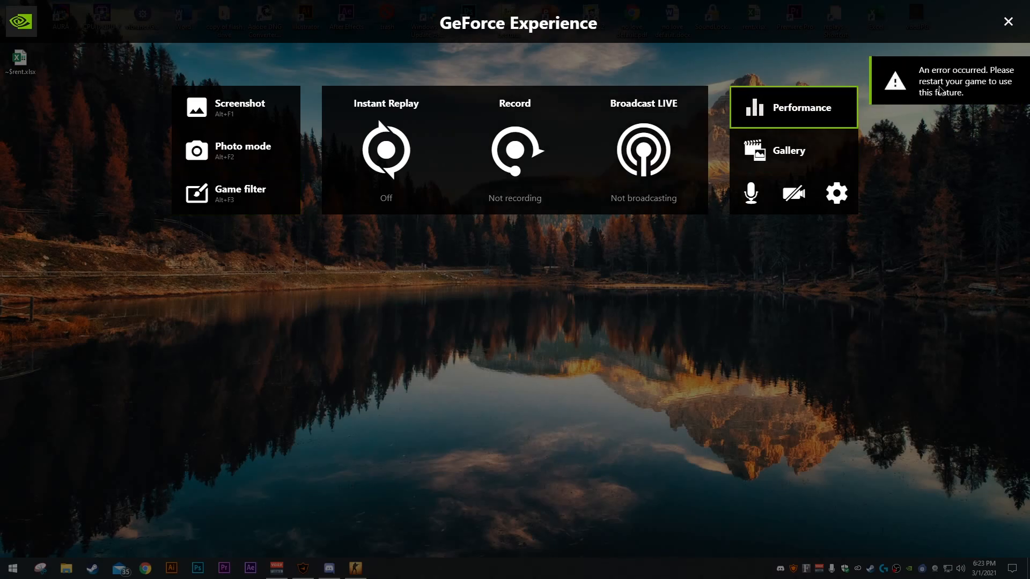
mouse_move(1009, 22)
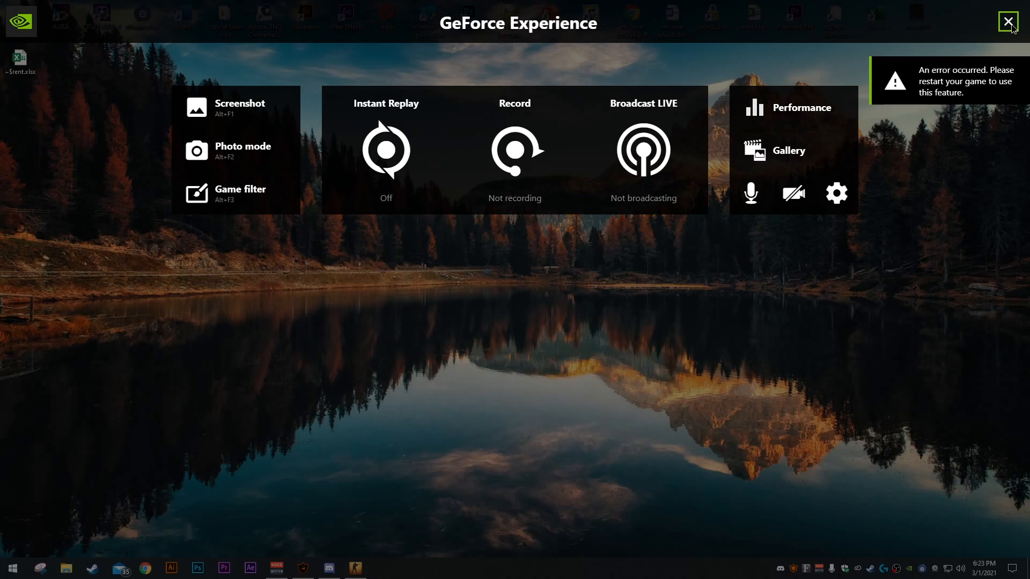
left_click(1008, 21)
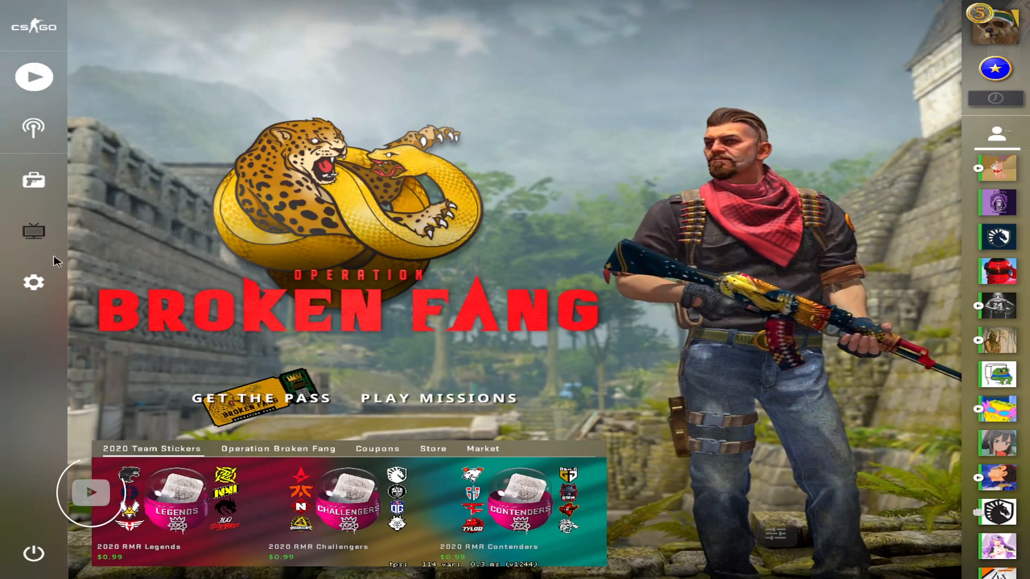
- Review the Video settings: 4:3 aspect, 1280x960 fullscreen, with the Resolution choices listed
left_click(33, 282)
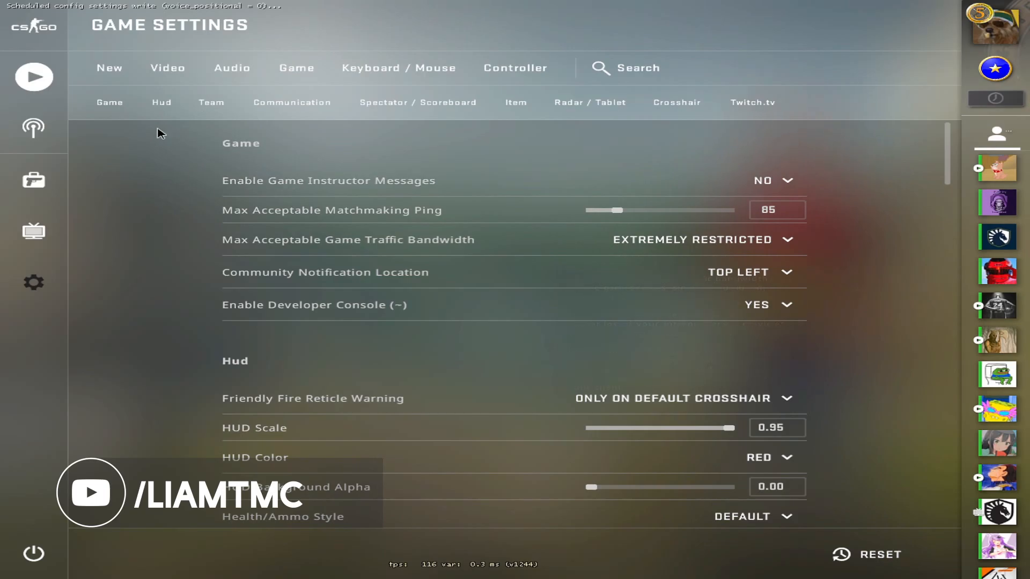
left_click(167, 67)
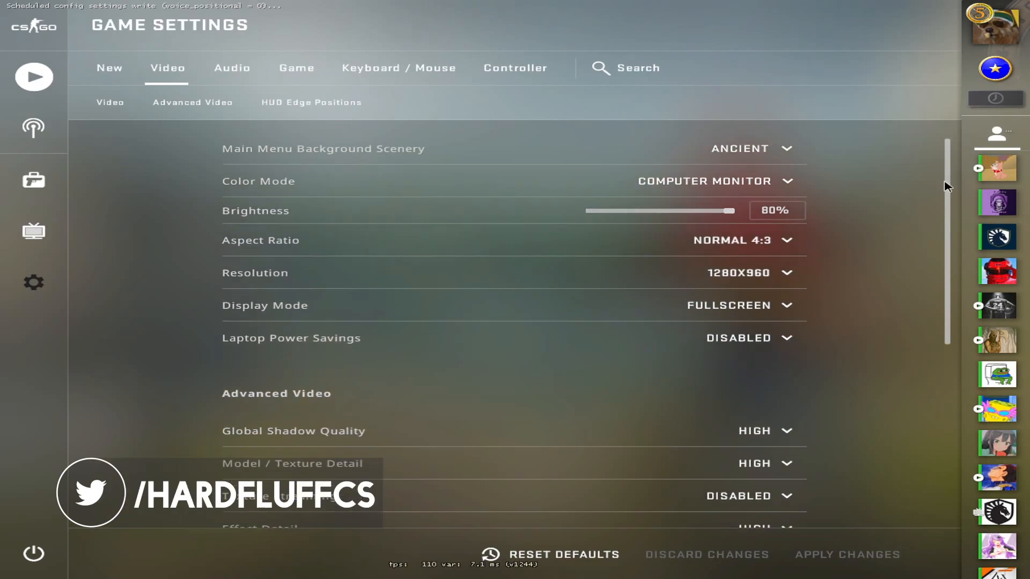
scroll("down", 3)
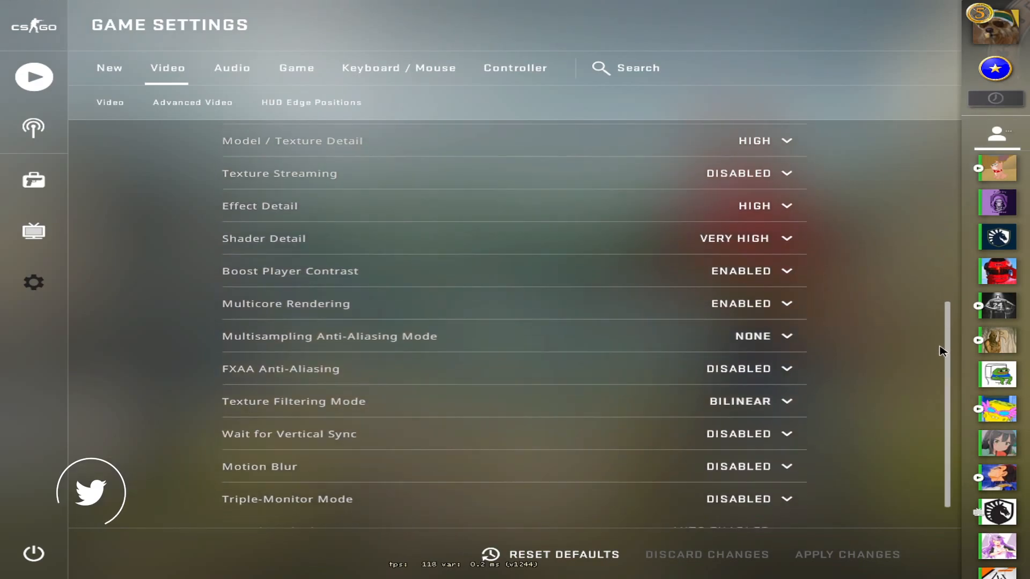
scroll("up", 3)
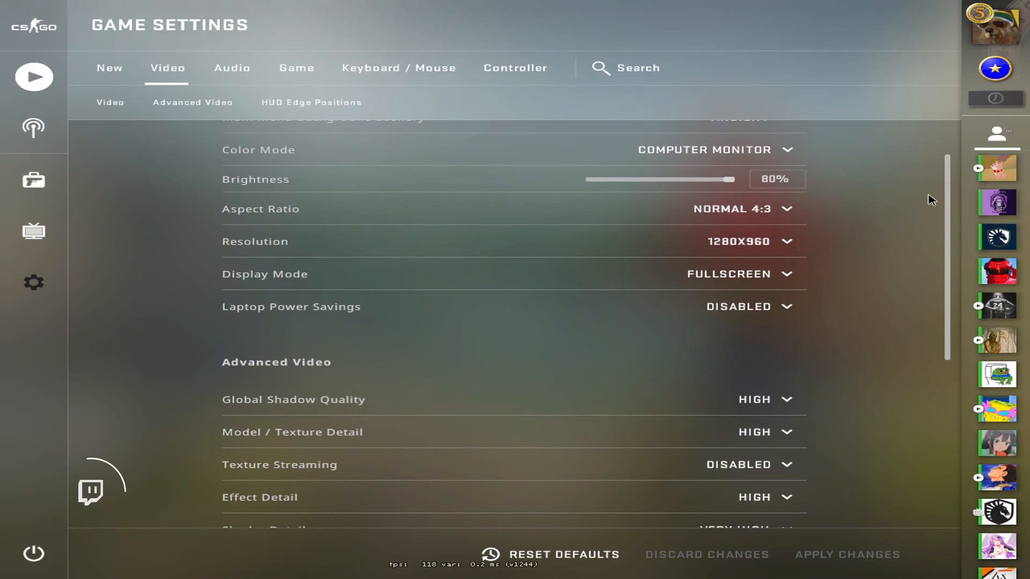
scroll("up", 3)
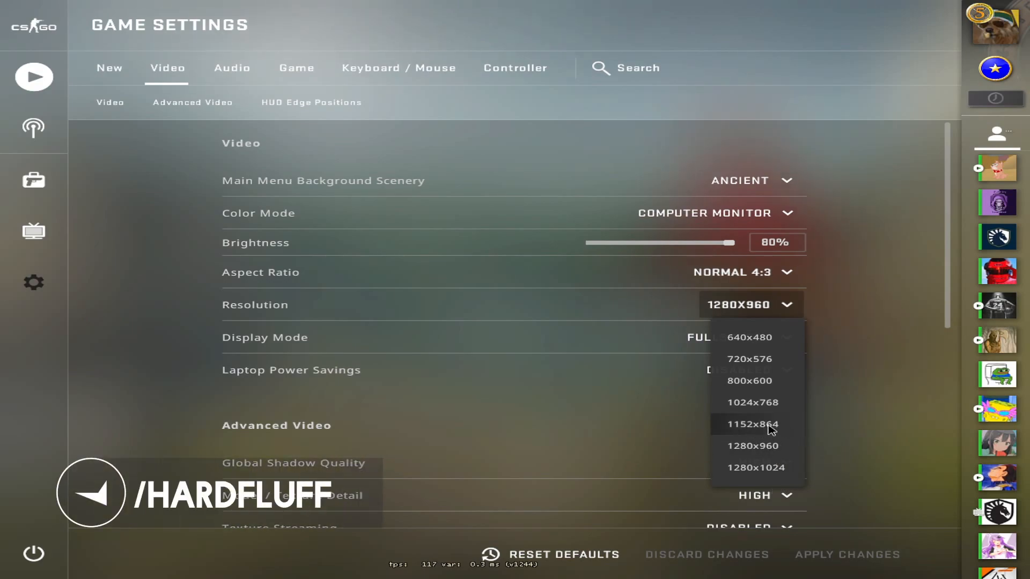
mouse_move(771, 432)
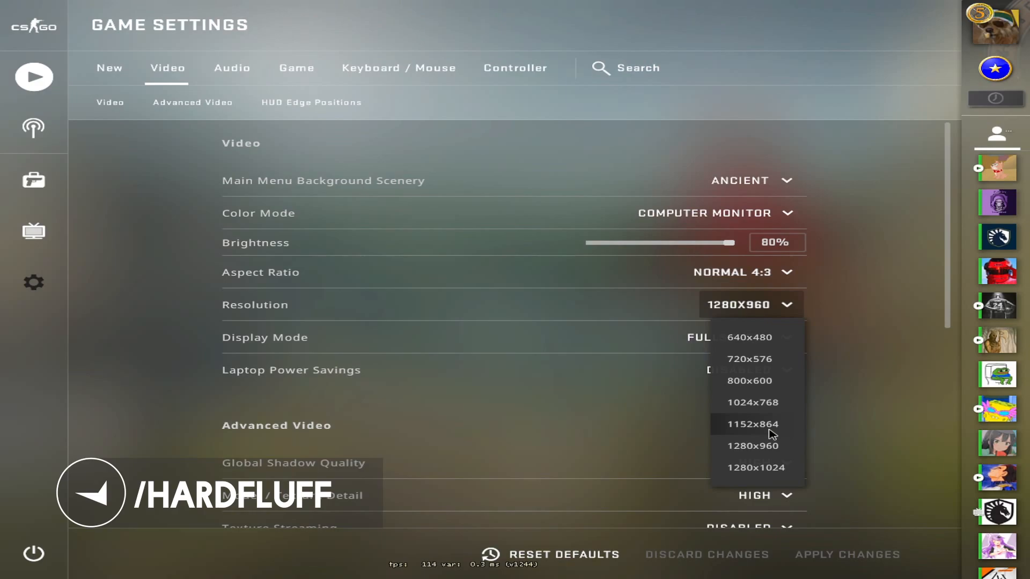
mouse_move(779, 445)
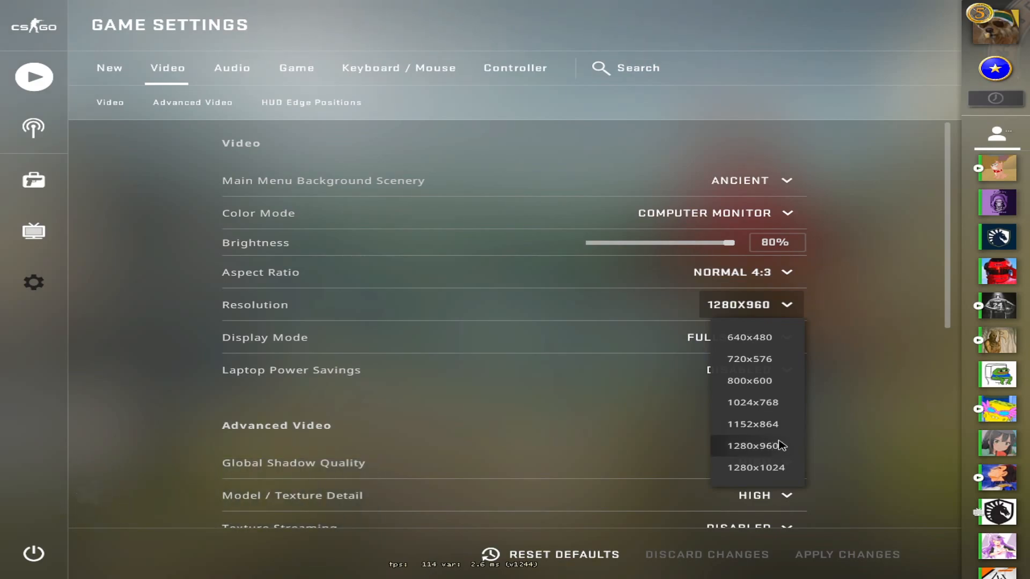
- Keep 1280x960, then review Audio: master volume 20%, stereo headphones, voice disabled
left_click(750, 445)
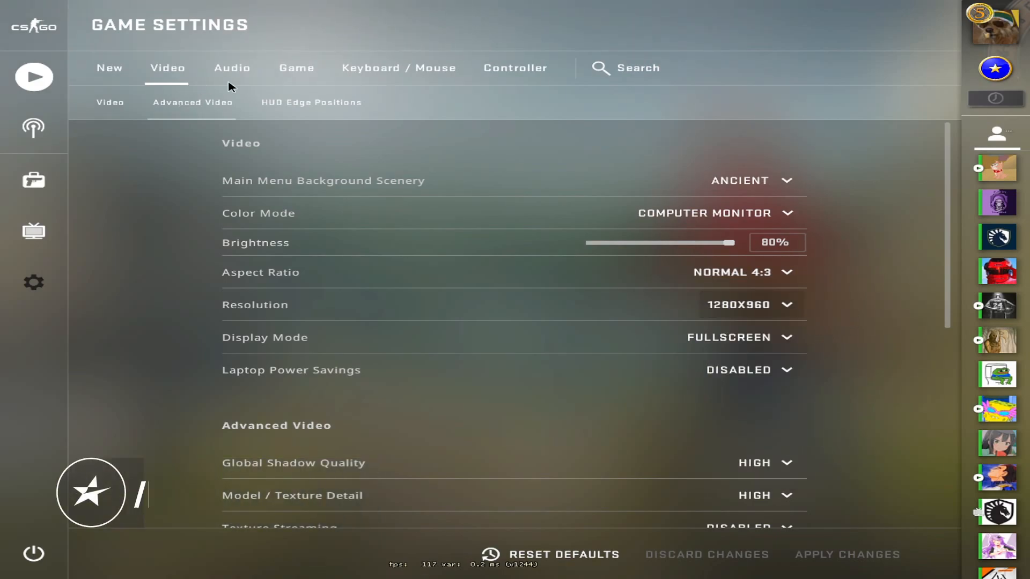
left_click(232, 68)
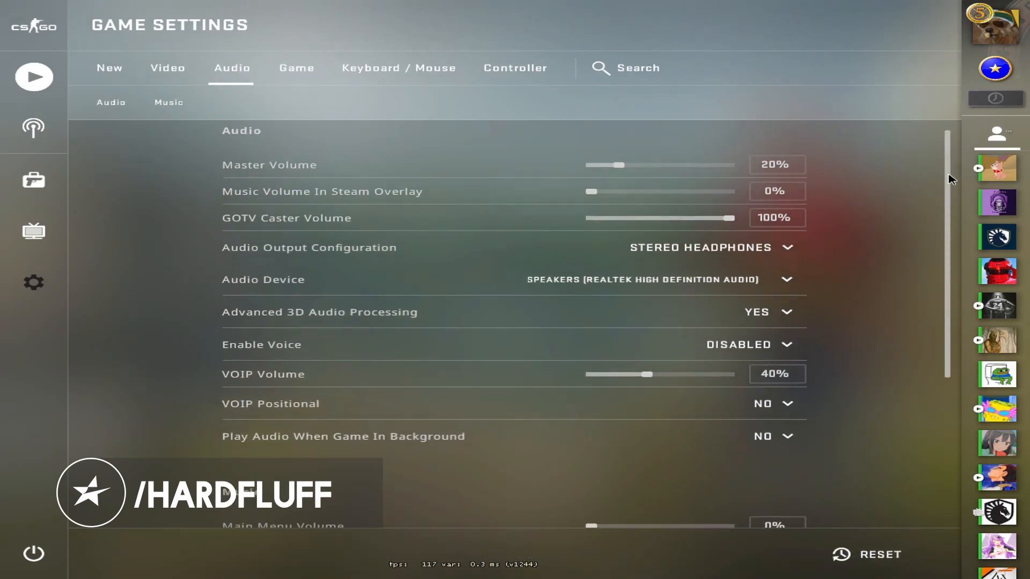
scroll("down", 3)
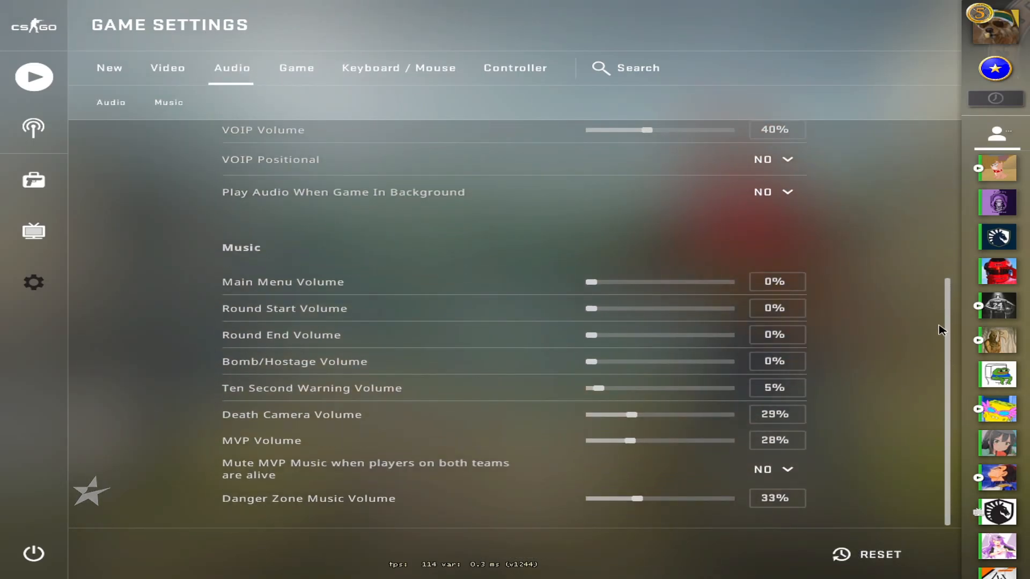
scroll("up", 3)
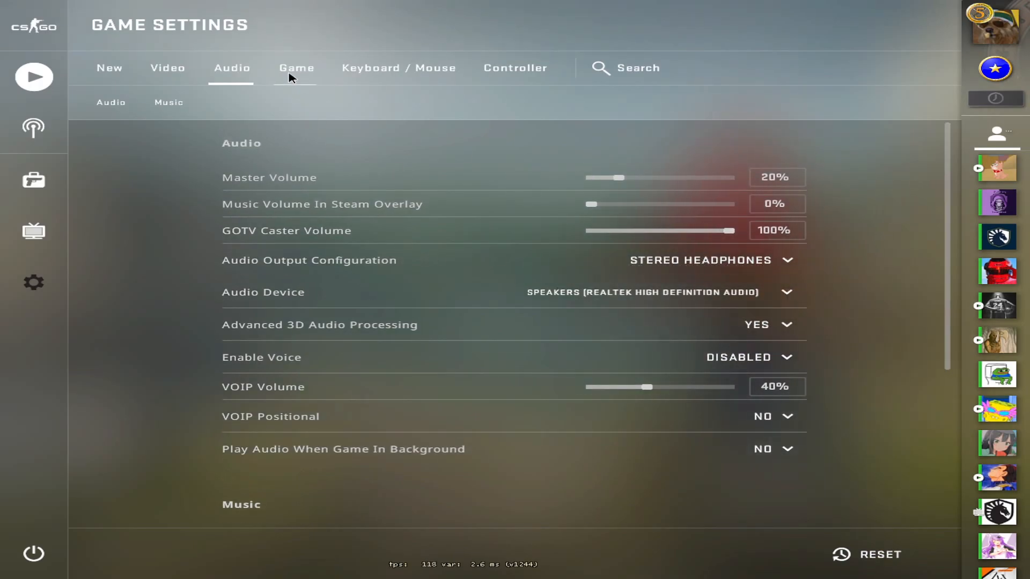
left_click(296, 68)
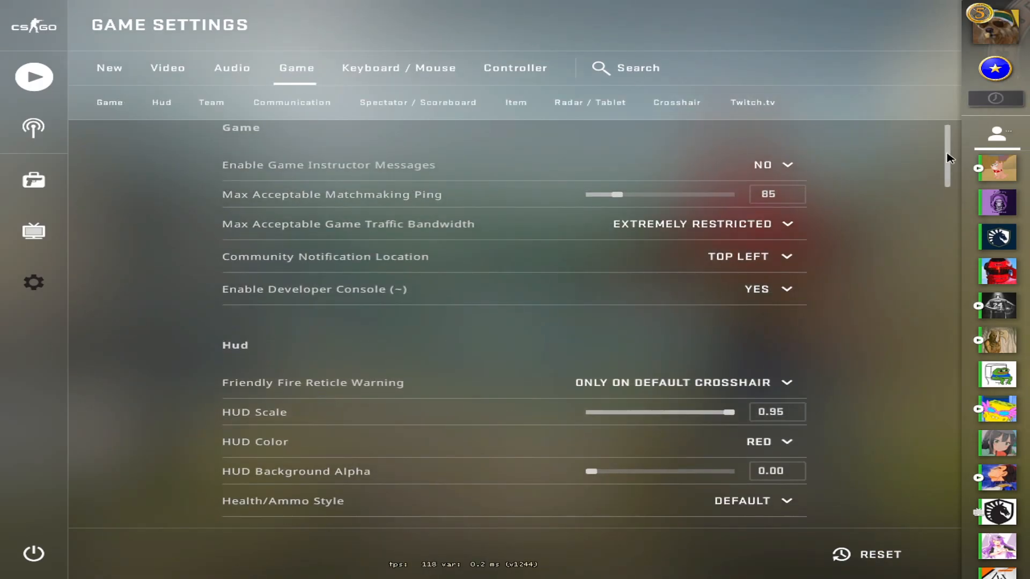
scroll("down", 3)
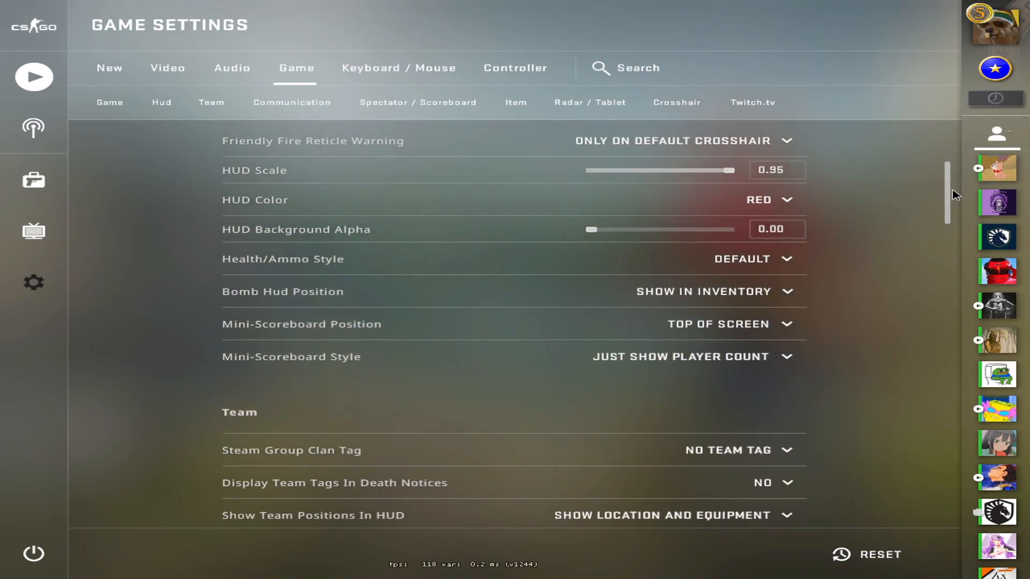
scroll("down", 3)
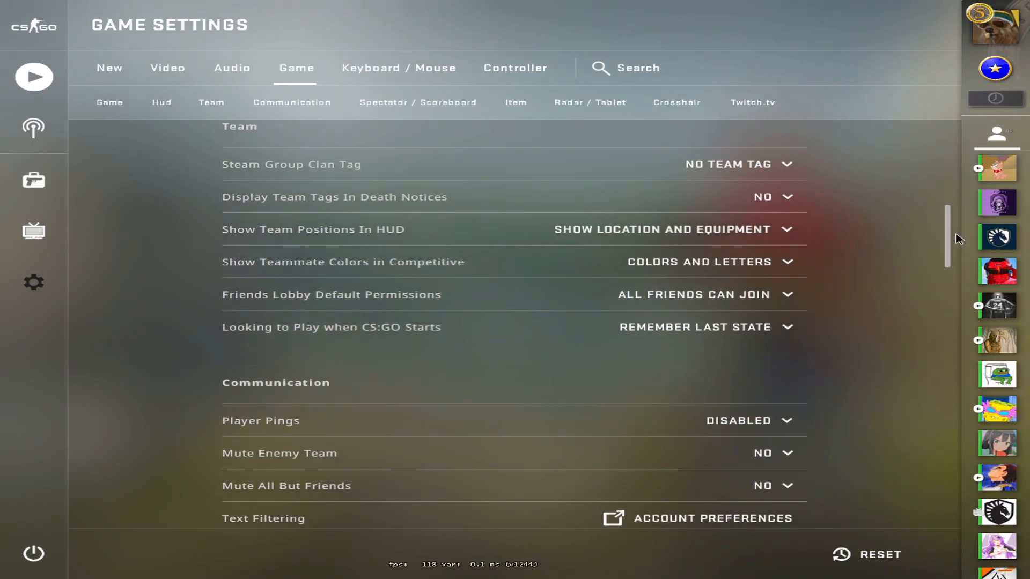
scroll("down", 3)
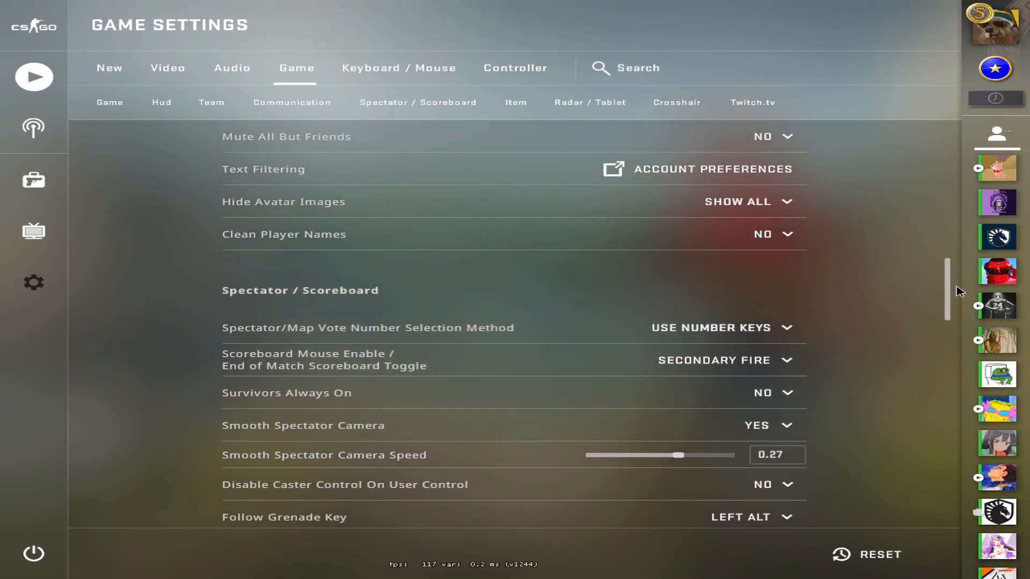
scroll("down", 3)
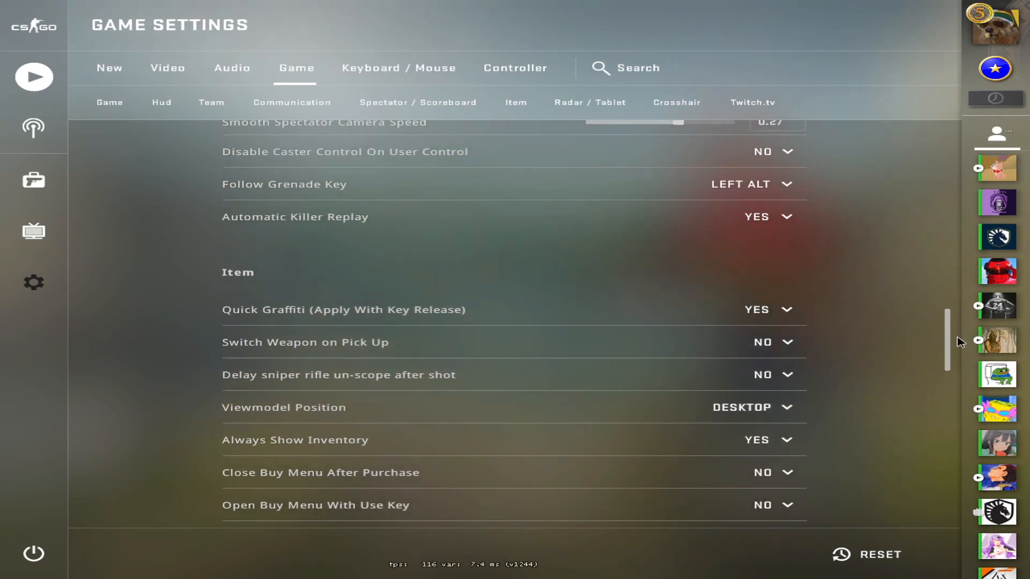
scroll("down", 3)
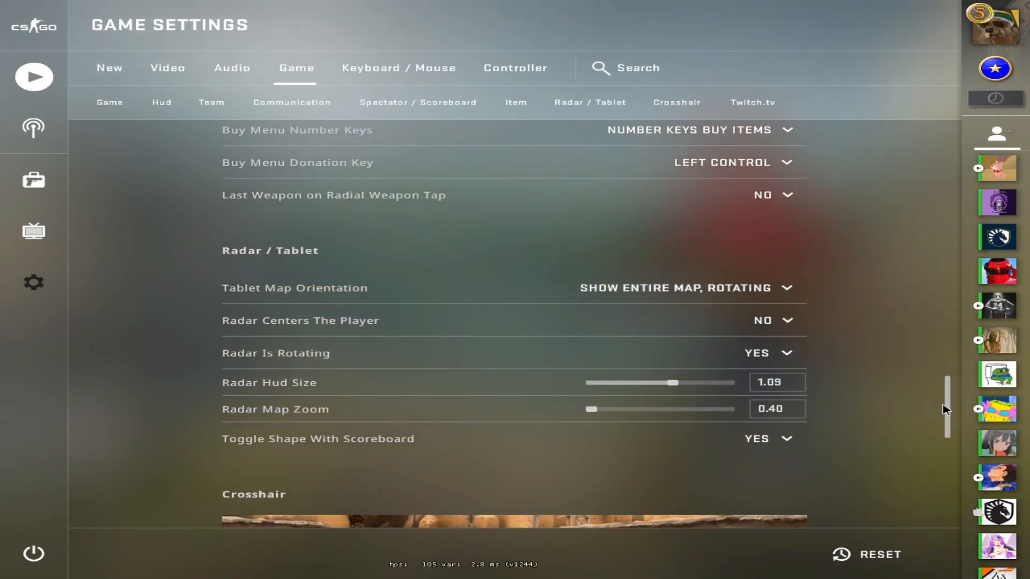
scroll("down", 3)
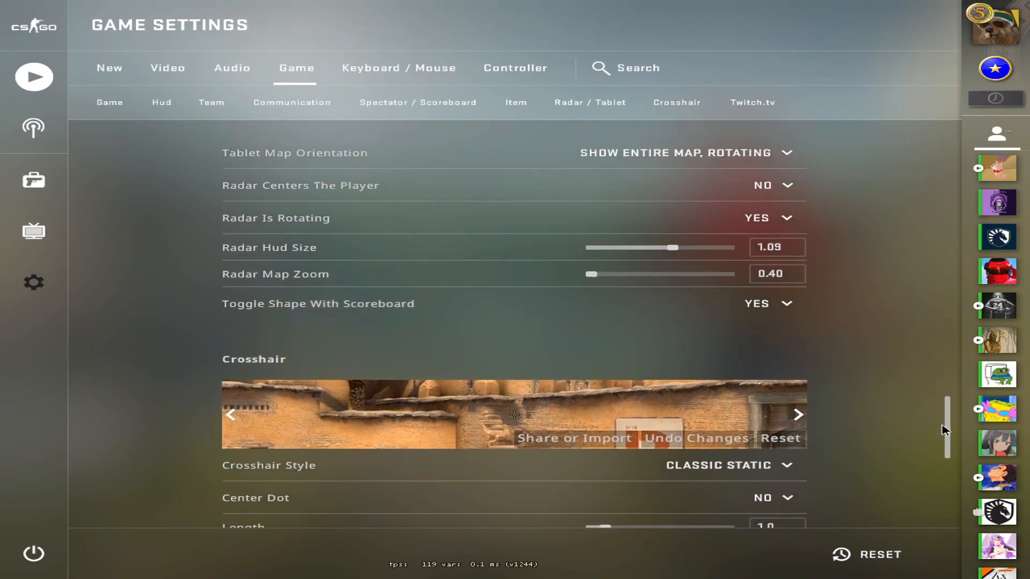
scroll("down", 3)
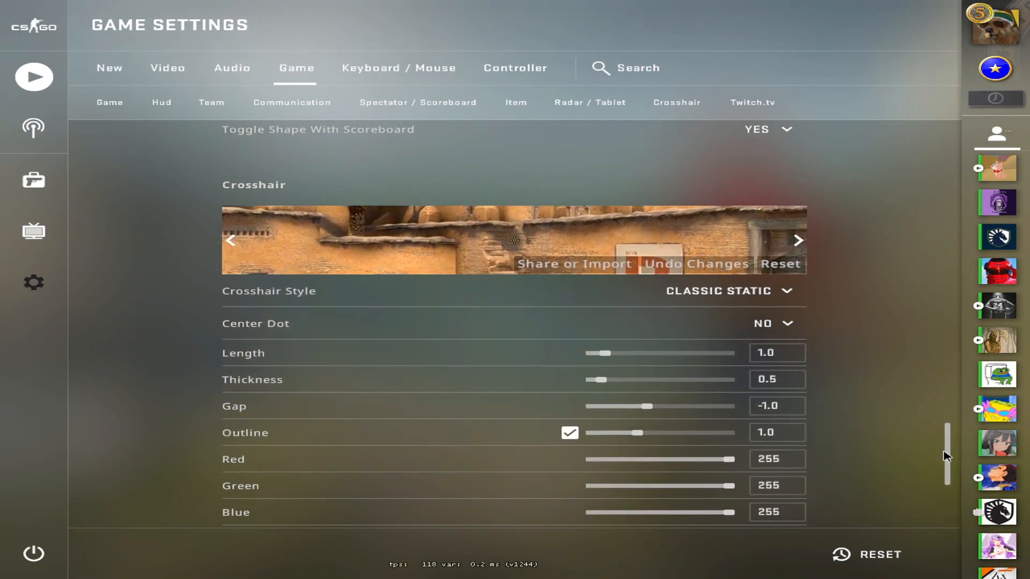
scroll("down", 3)
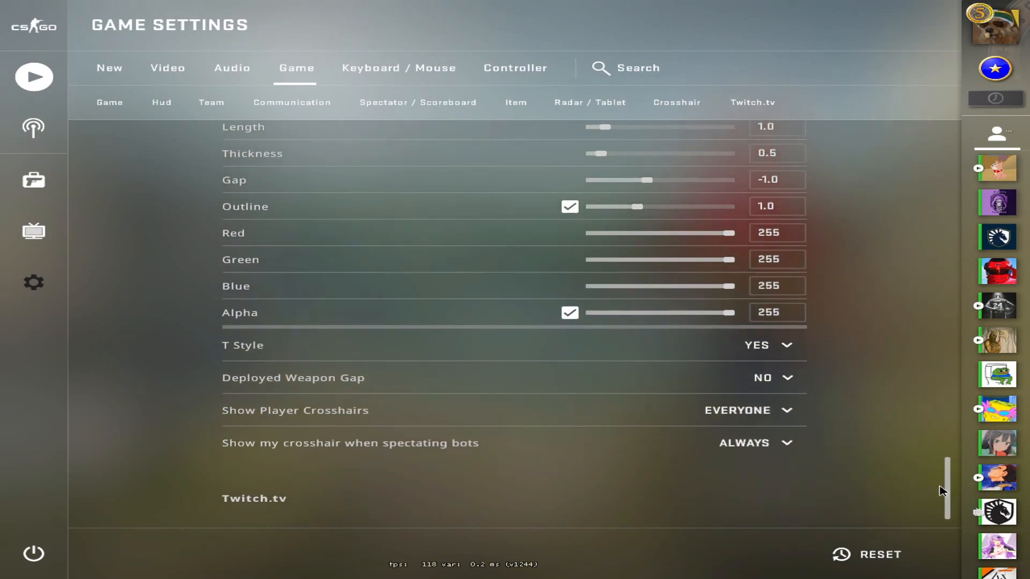
scroll("down", 3)
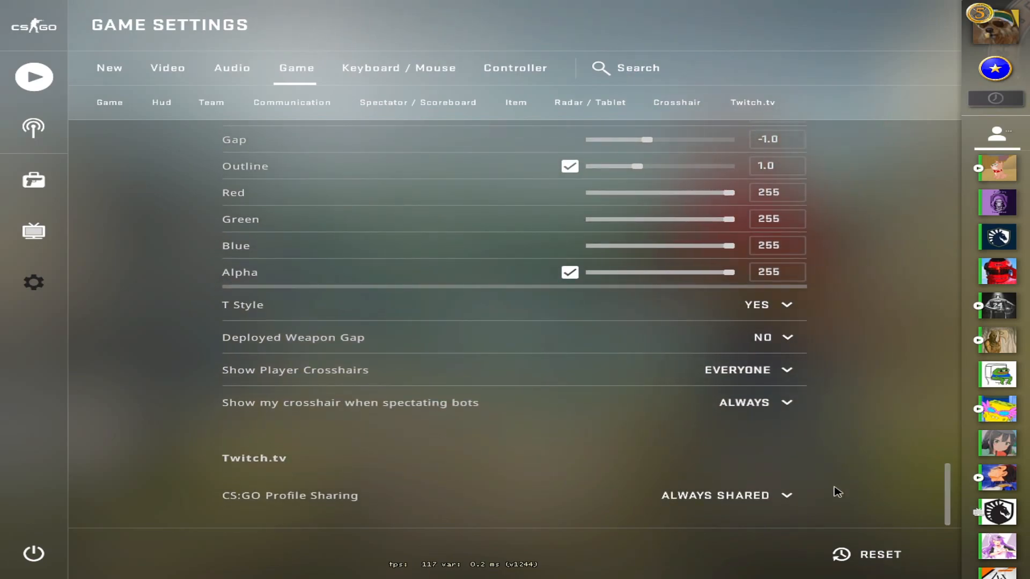
mouse_move(469, 74)
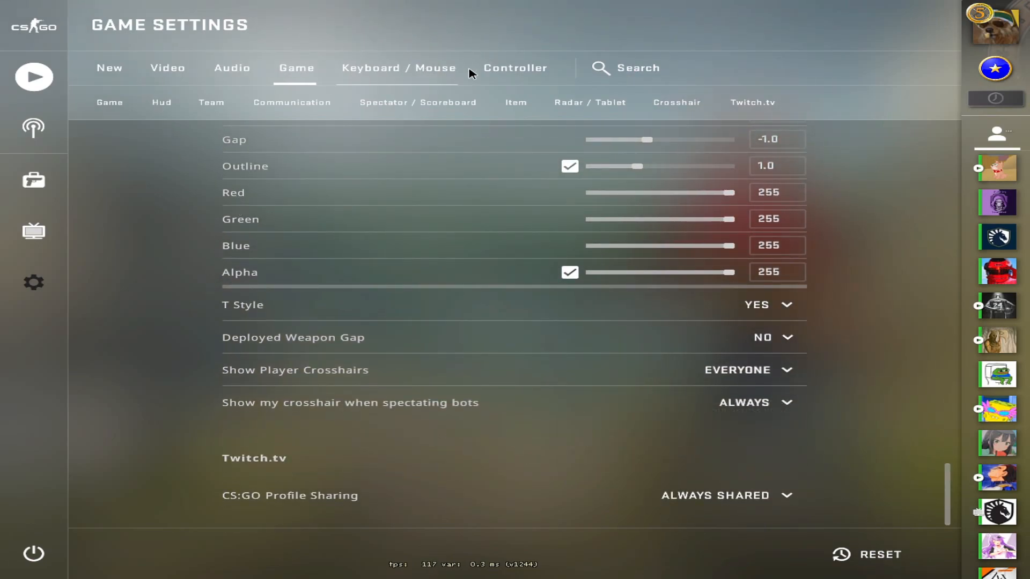
- Review Keyboard / Mouse bindings (sensitivity 0.84) down to Chat Wheel Phrases
left_click(397, 68)
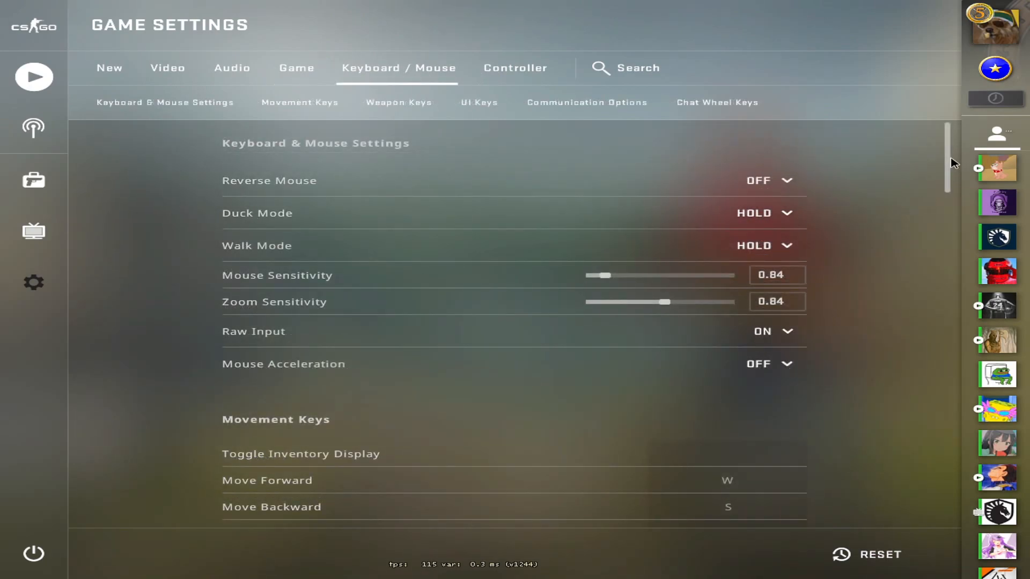
scroll("down", 3)
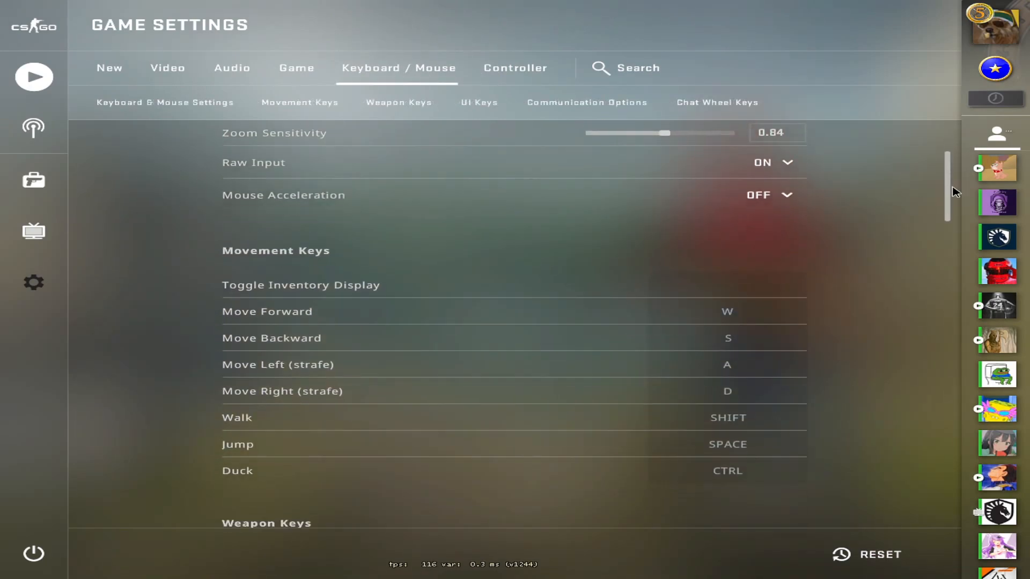
scroll("down", 3)
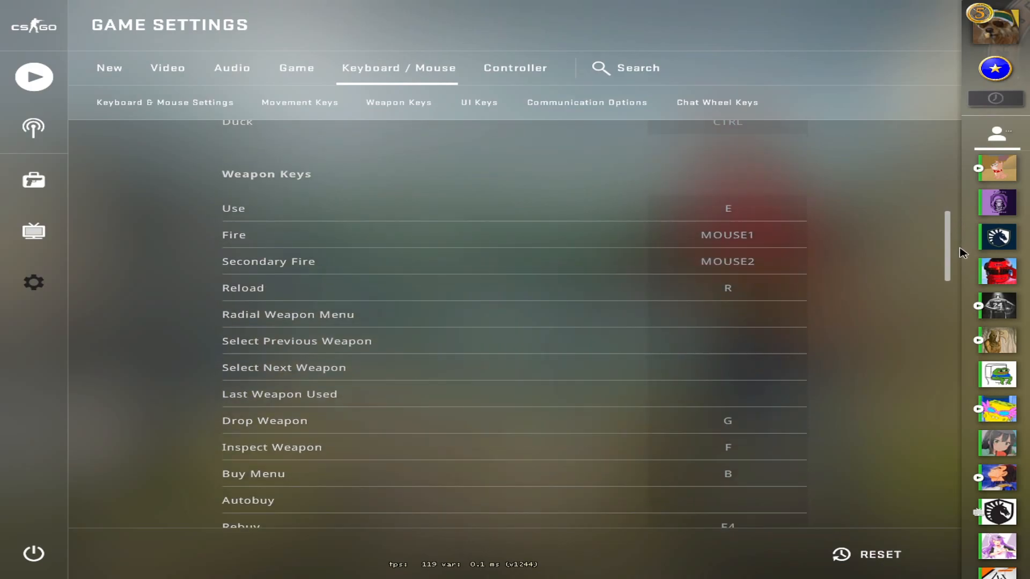
scroll("down", 3)
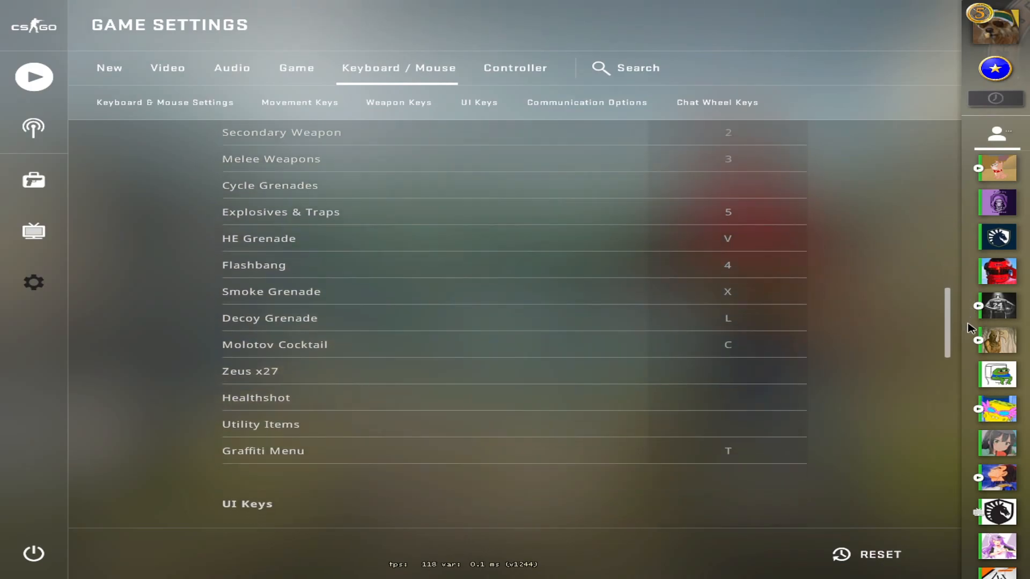
scroll("down", 3)
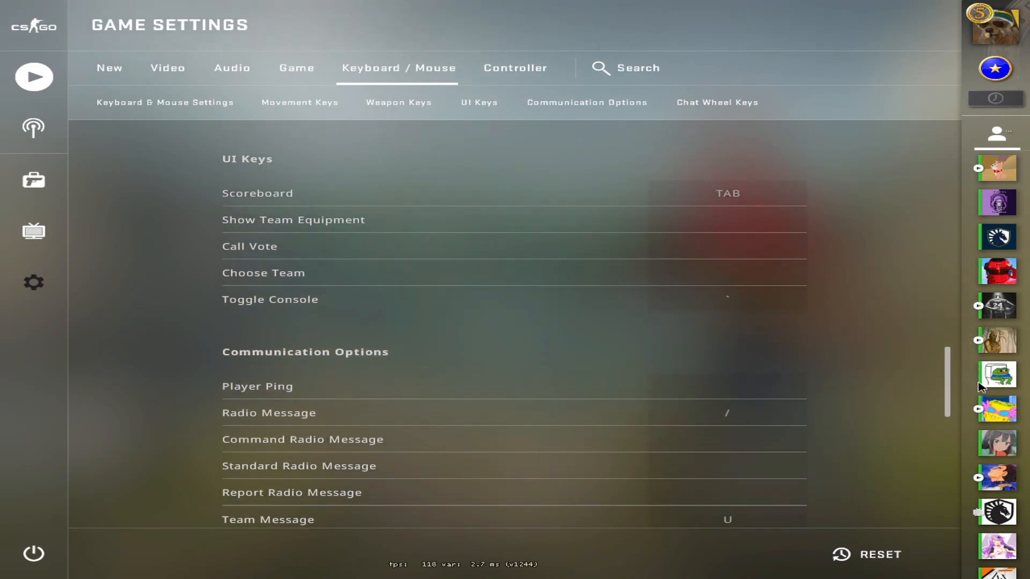
scroll("down", 3)
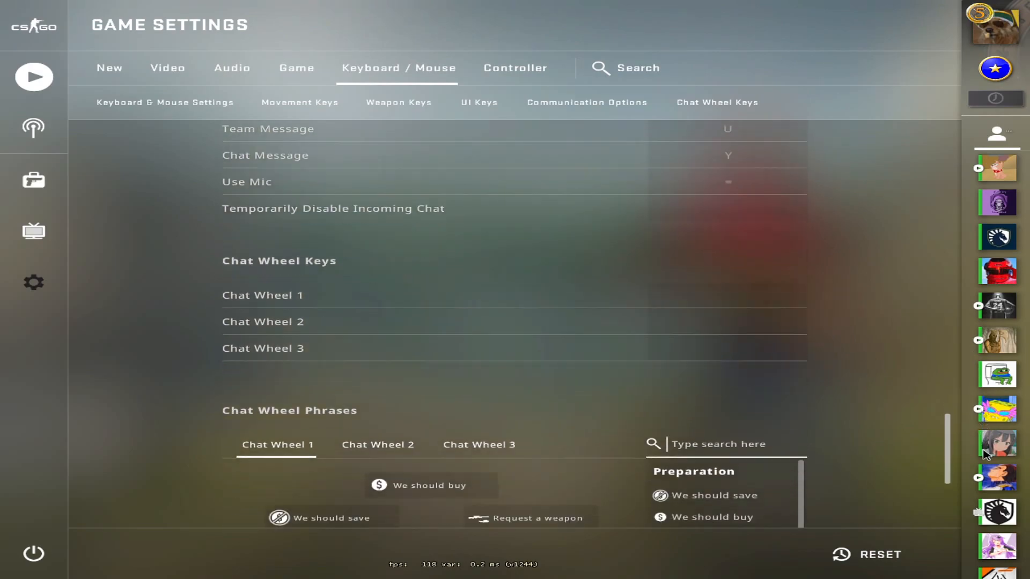
scroll("down", 3)
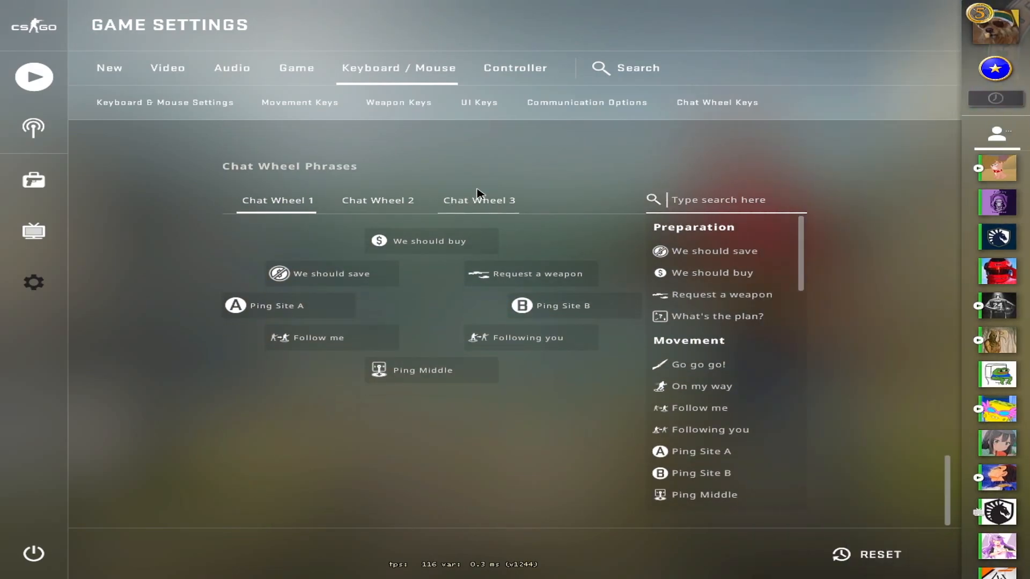
- Show the Controller settings, controller disabled with sensitivities at -1.0
left_click(515, 68)
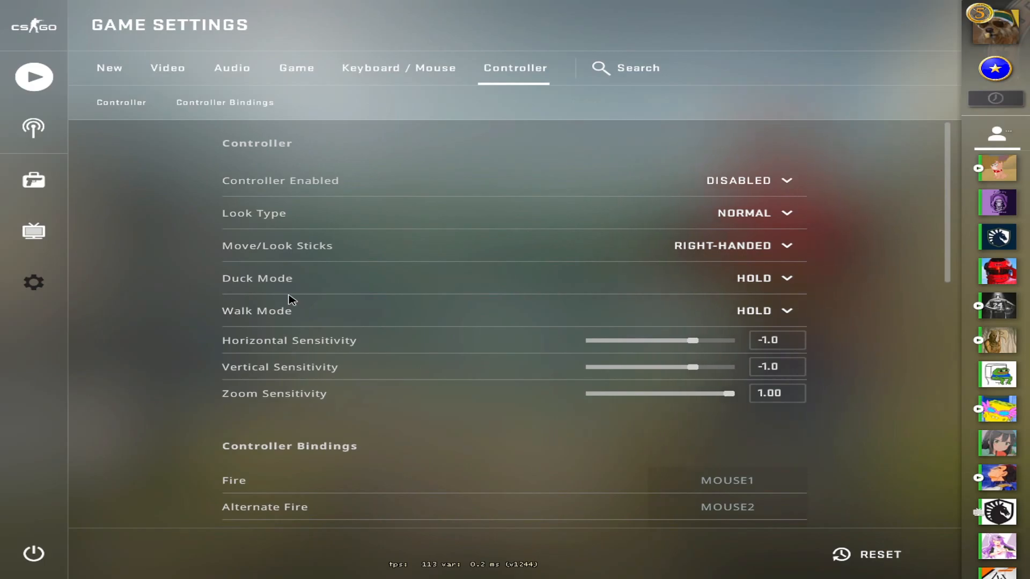
mouse_move(184, 300)
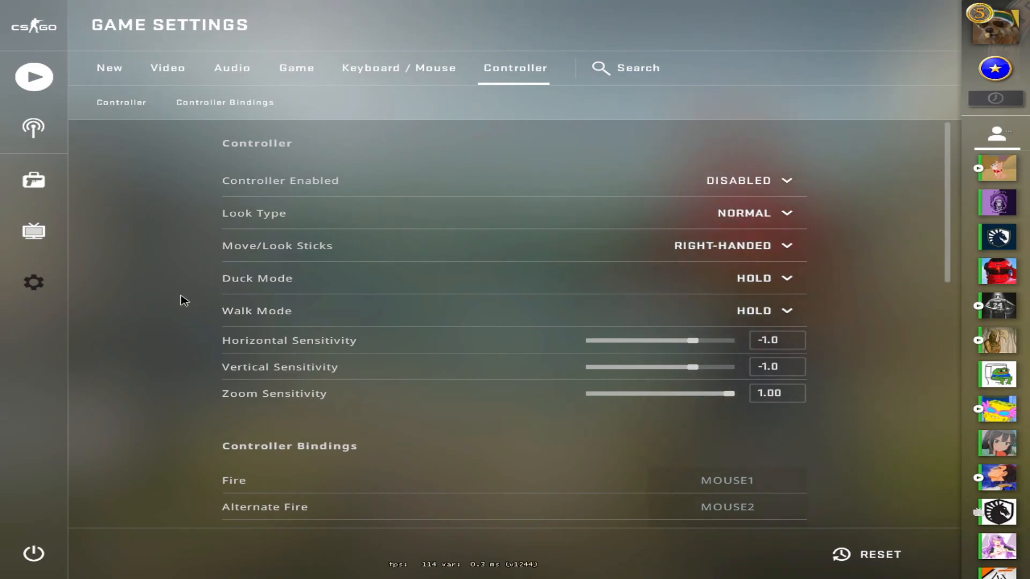